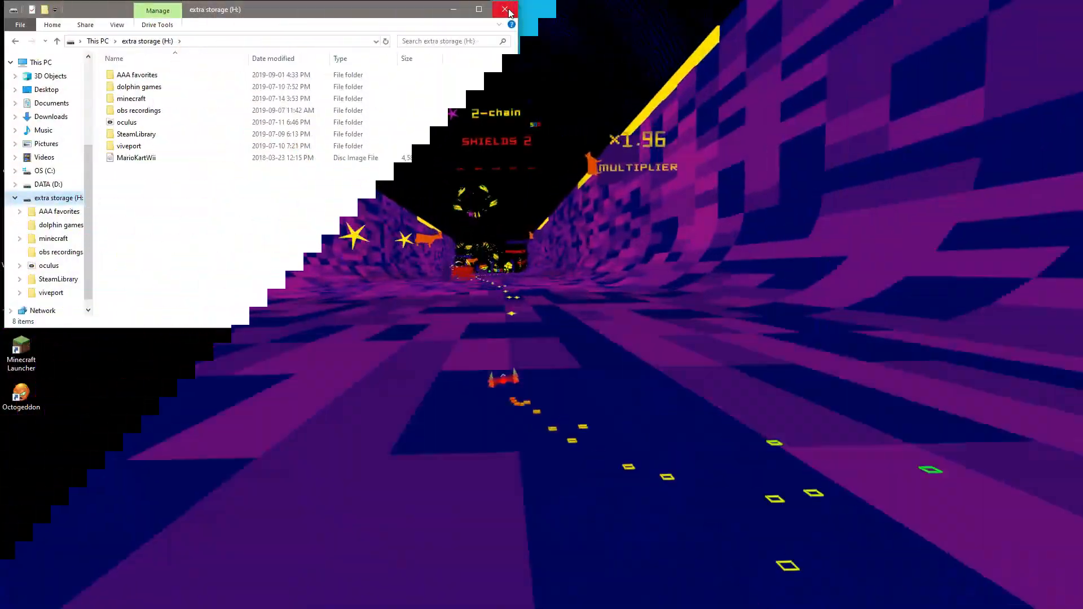
Close the extra storage (H:) drive window, leaving the desktop clear
left_click(504, 9)
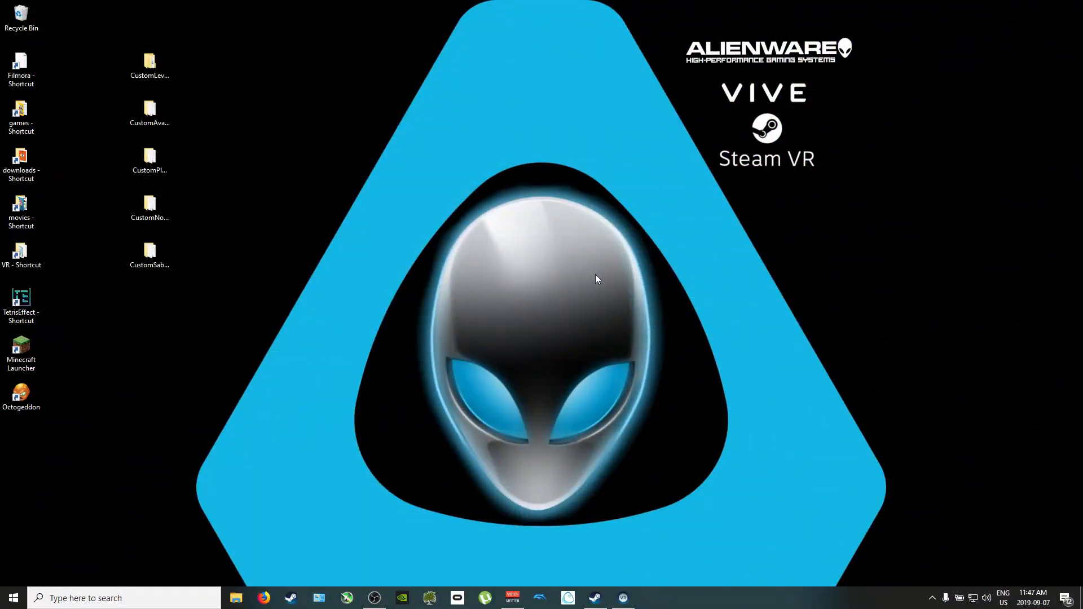
mouse_move(600, 277)
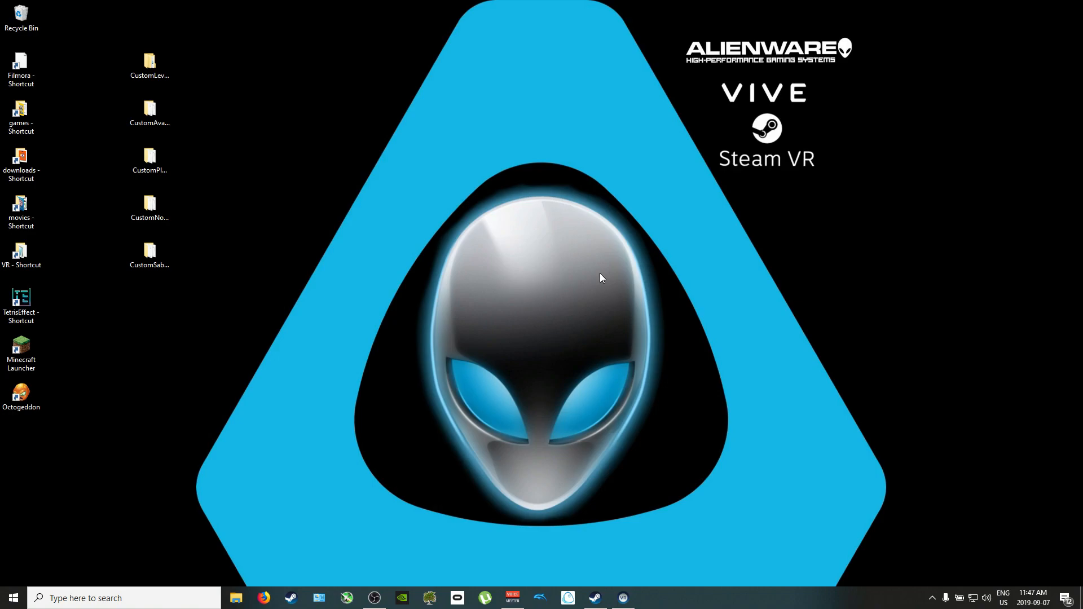
mouse_move(613, 290)
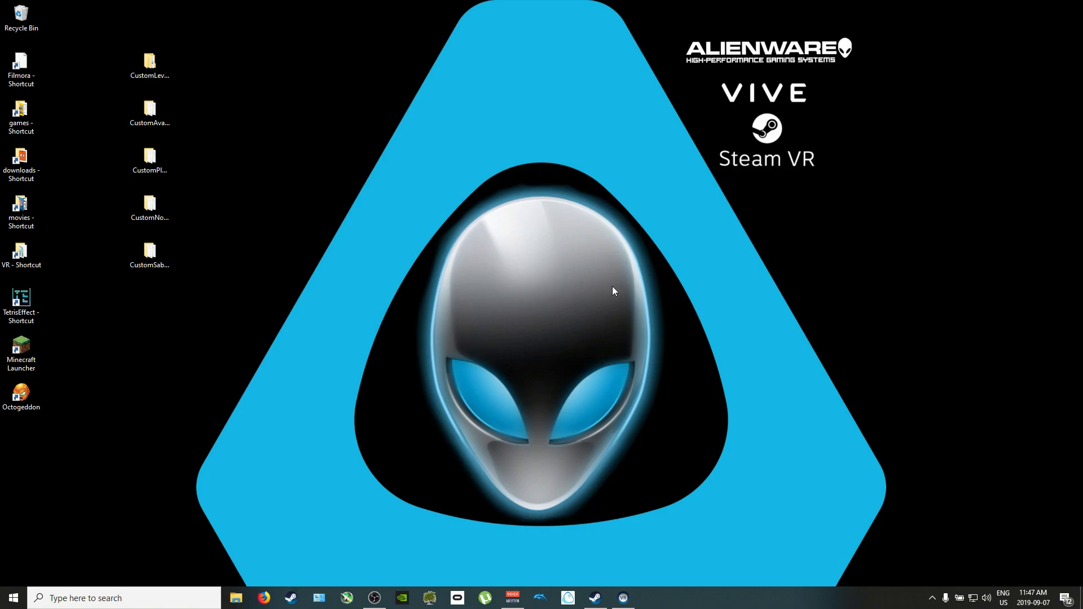
mouse_move(502, 369)
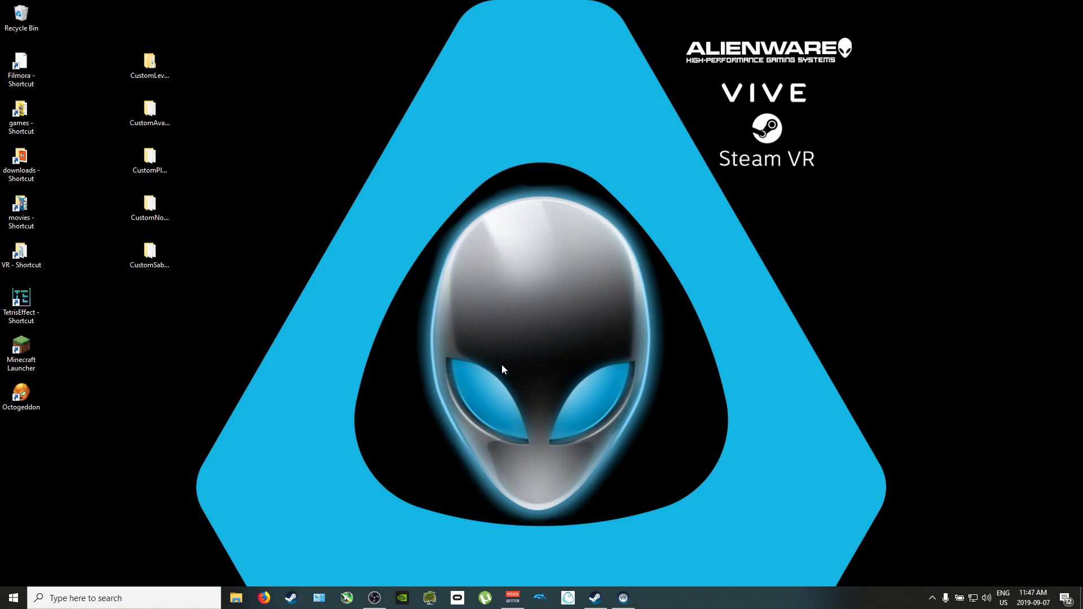
mouse_move(236, 597)
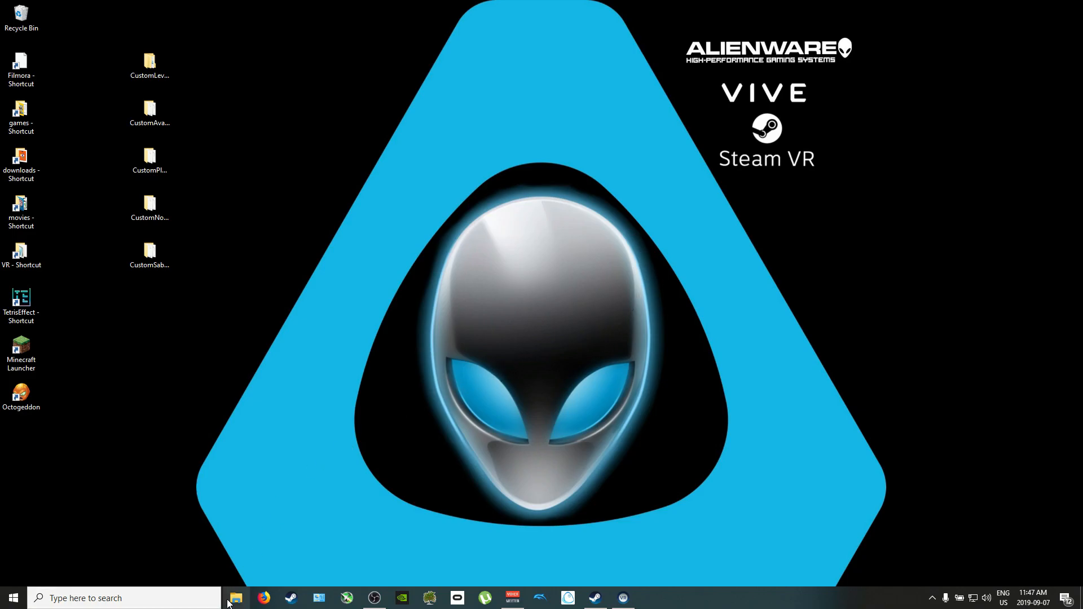
Browse a new Explorer window to H:\SteamLibrary\steamapps\common\POLYBIUS
left_click(235, 597)
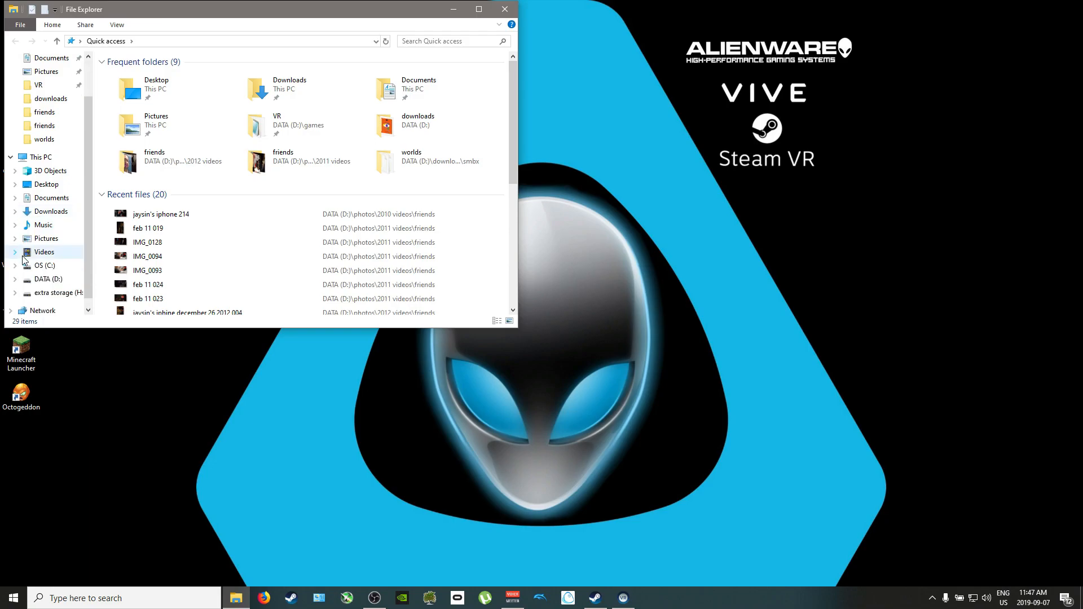
left_click(55, 292)
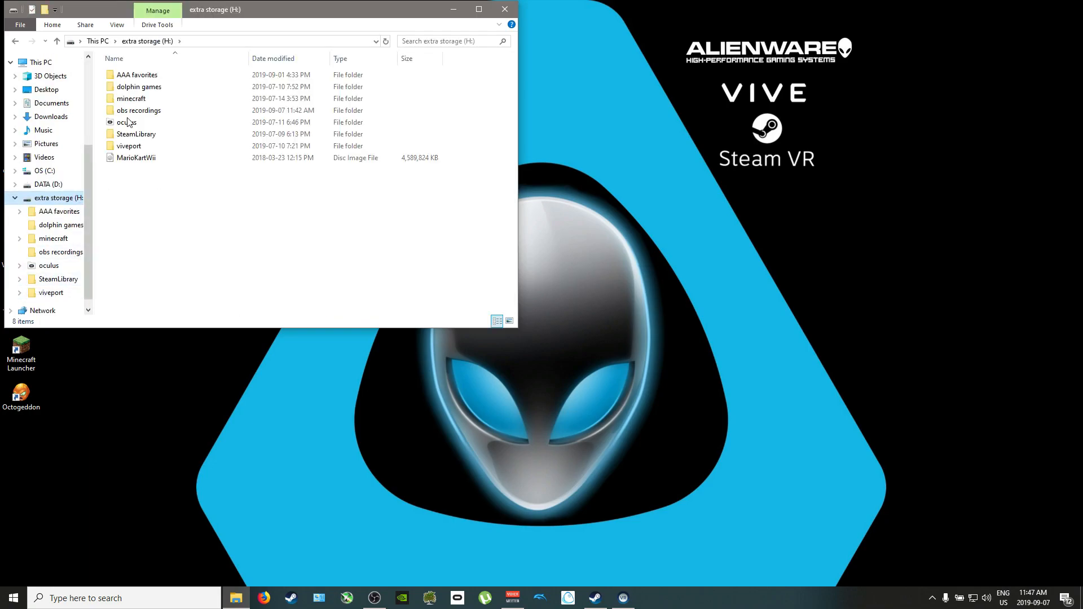
double_click(135, 134)
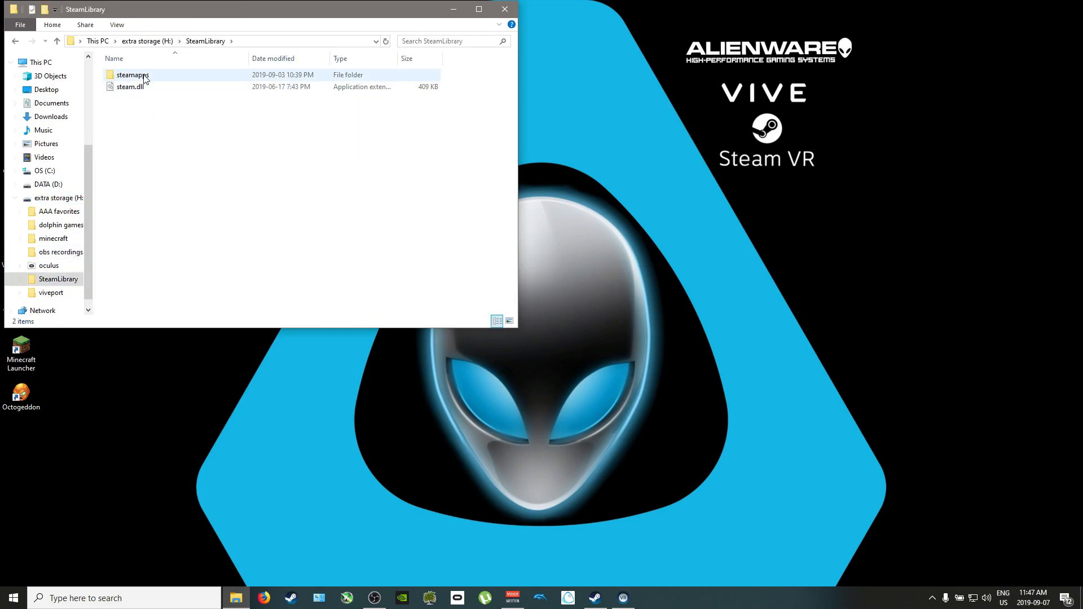
double_click(132, 75)
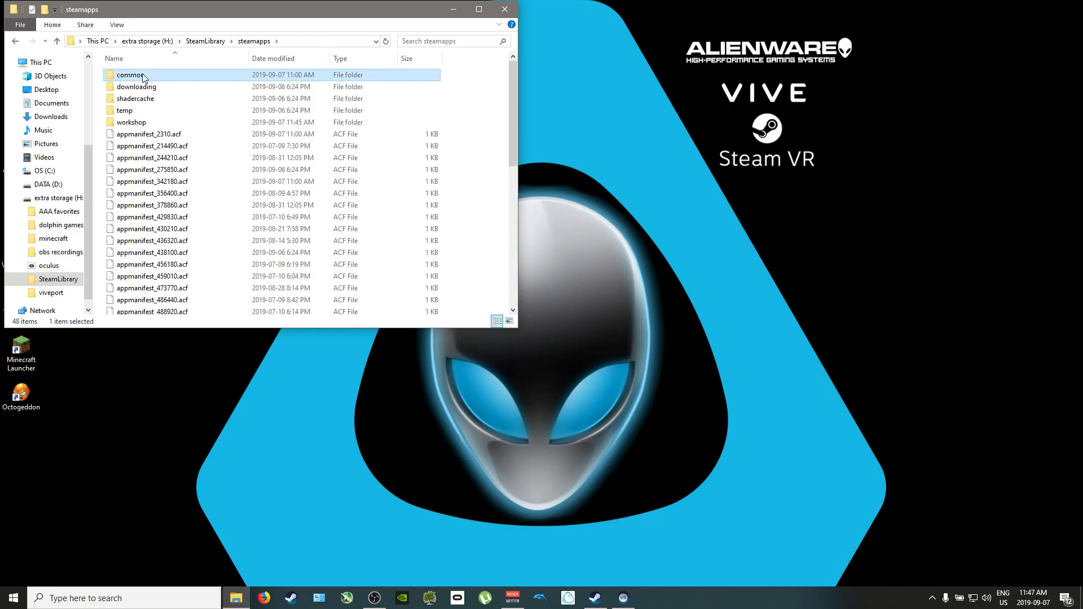
double_click(132, 75)
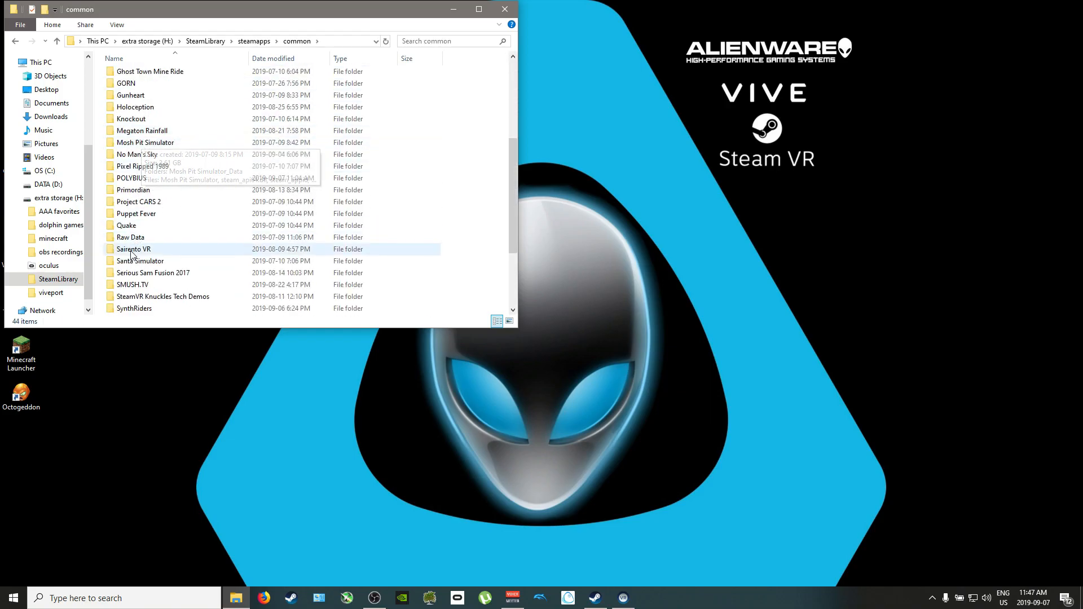
double_click(130, 178)
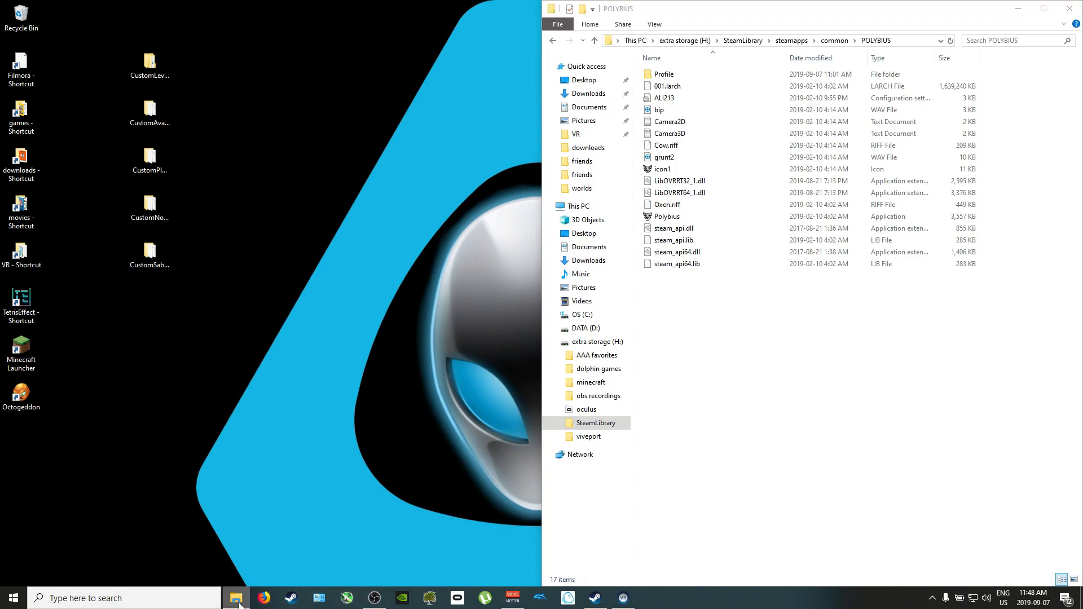
Browse a second Explorer window to C:\Program Files\Oculus\Support\oculus-runtime
right_click(236, 598)
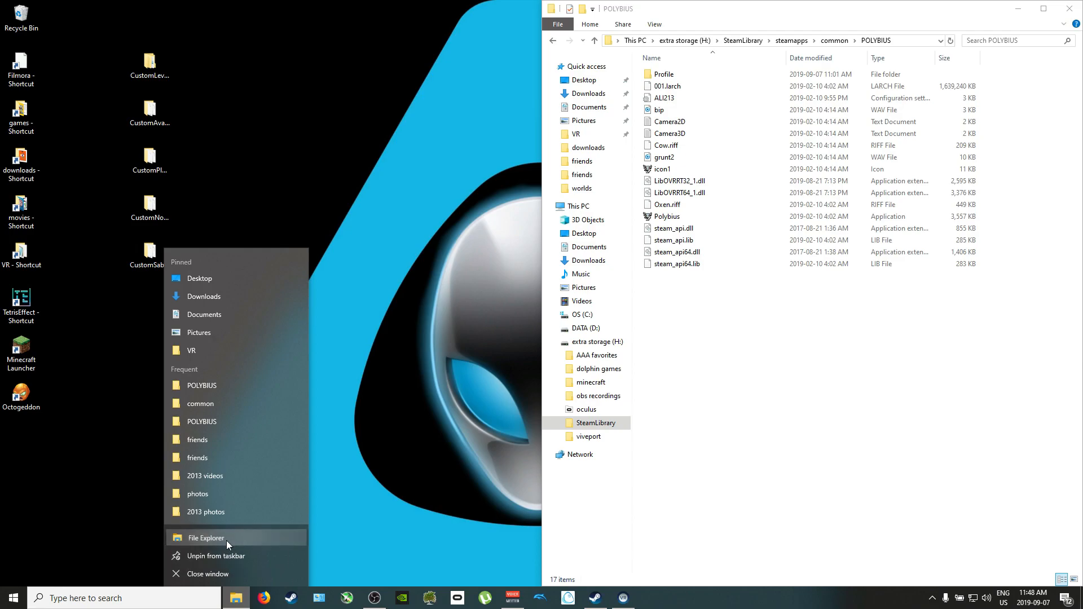
left_click(204, 538)
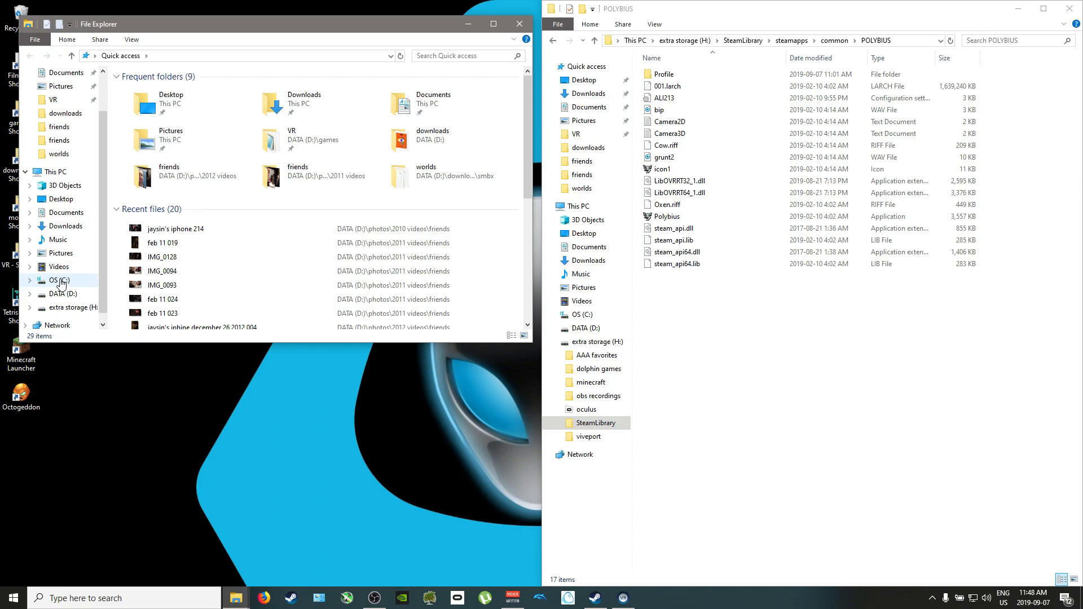
left_click(57, 280)
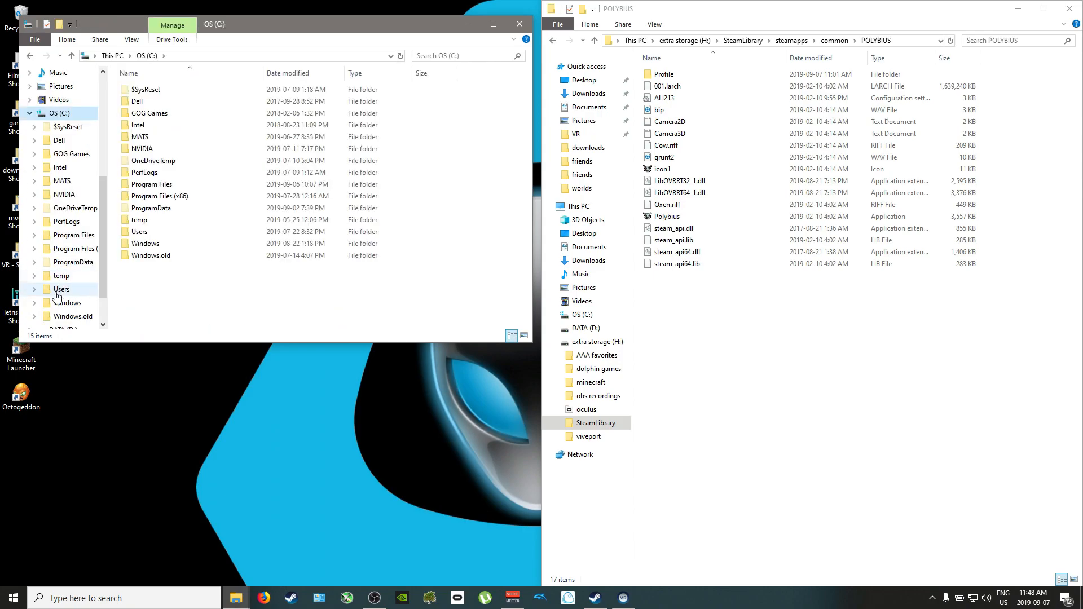
left_click(151, 184)
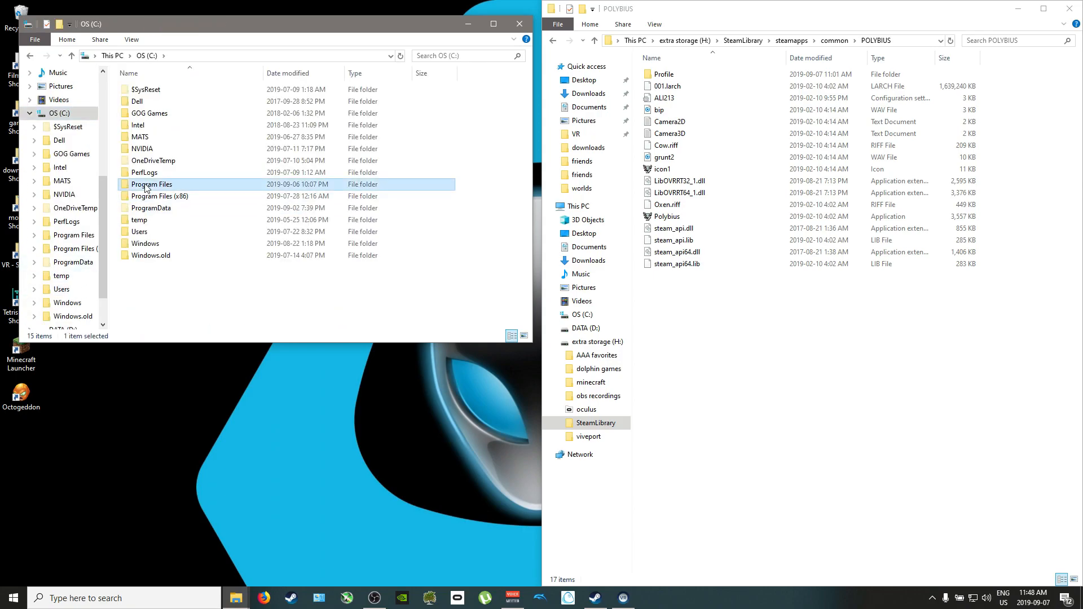
double_click(151, 184)
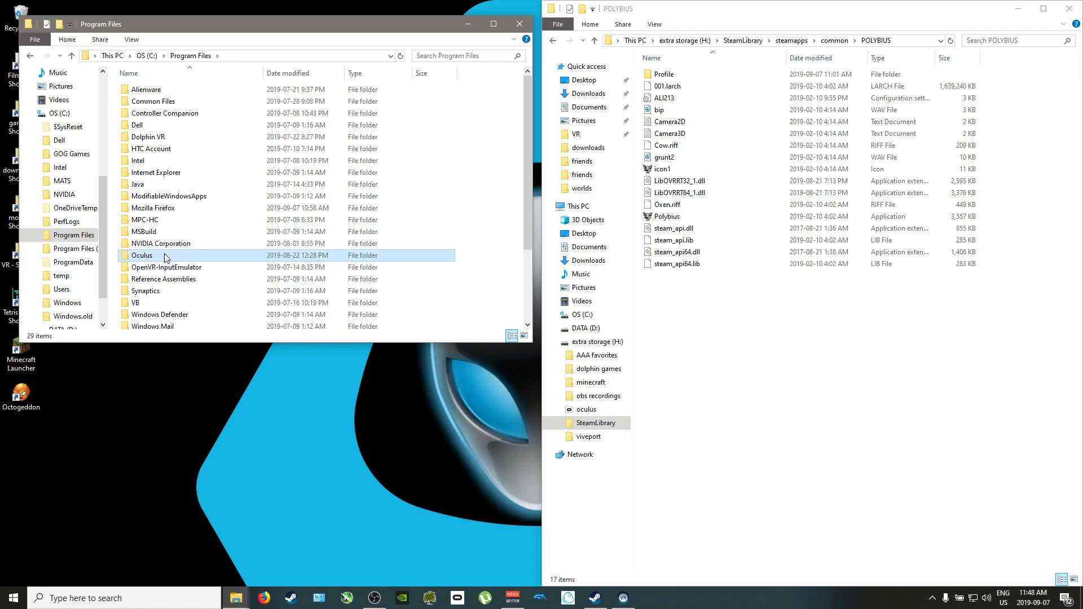
double_click(142, 255)
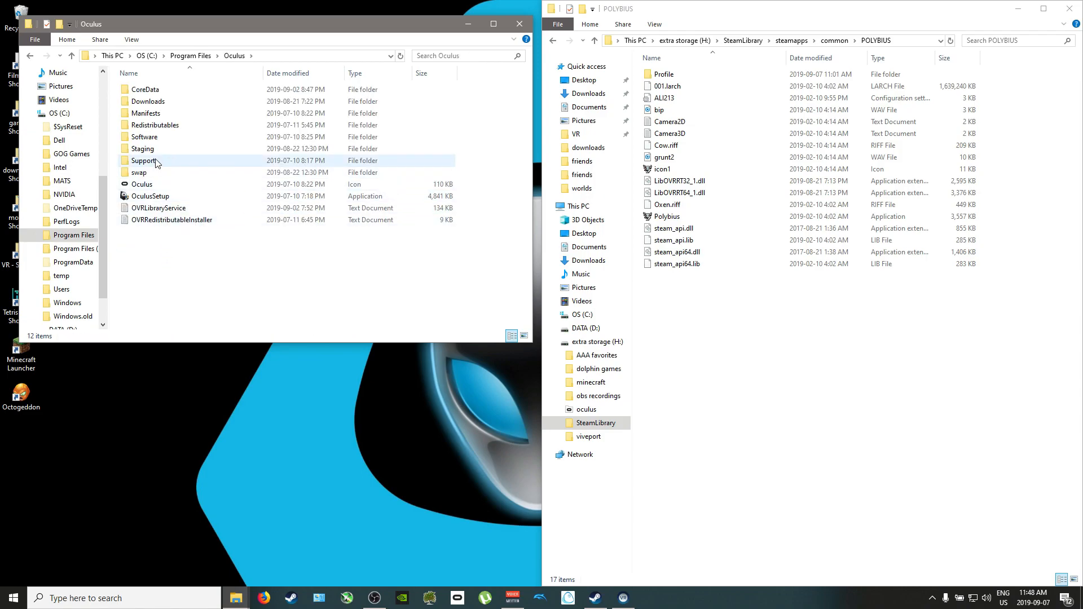
double_click(144, 160)
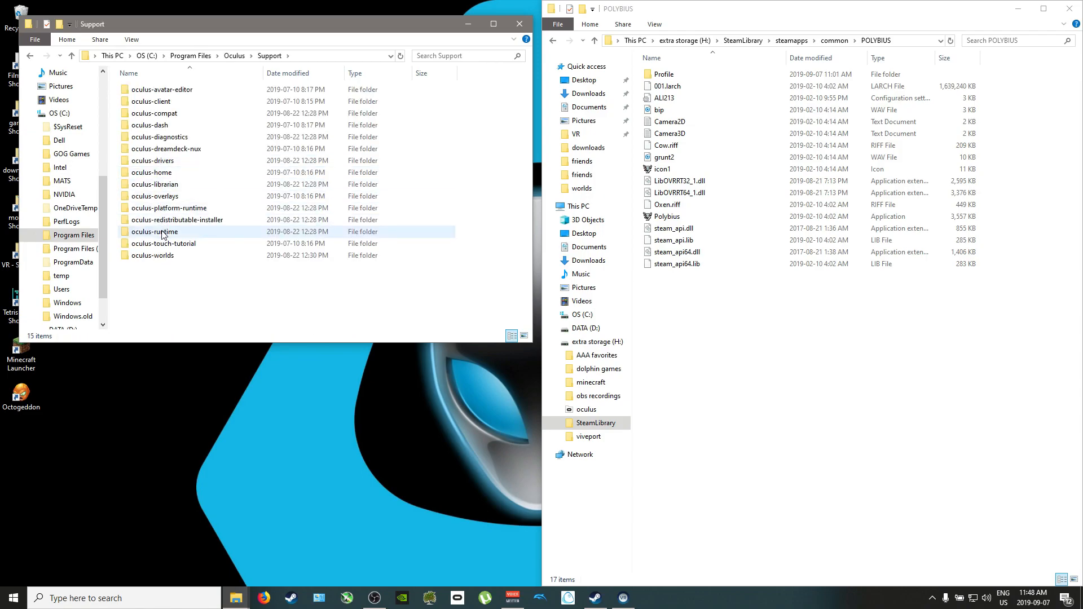
double_click(154, 231)
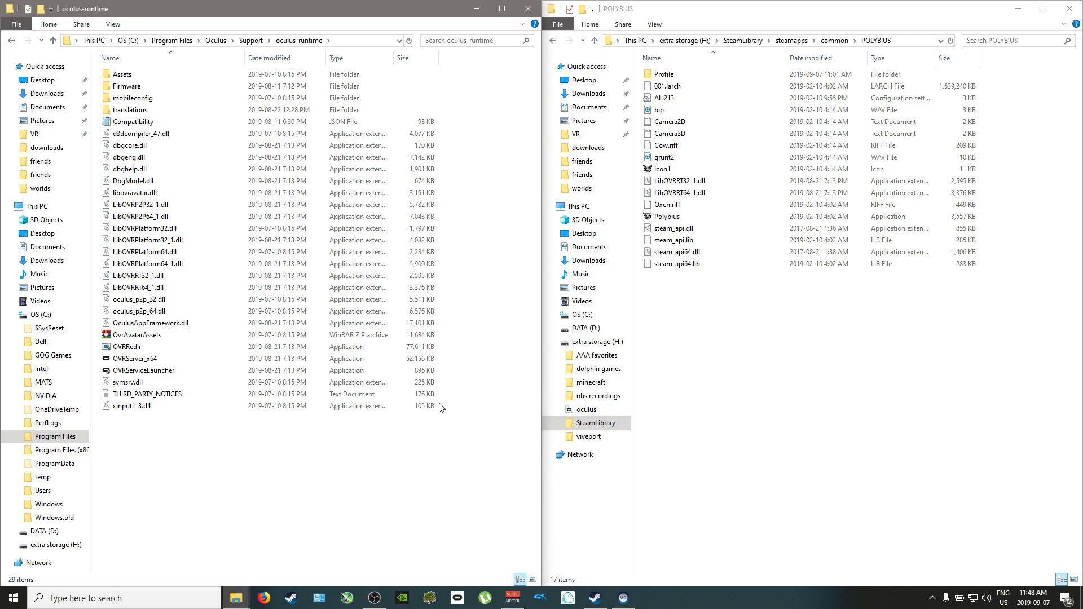
mouse_move(442, 423)
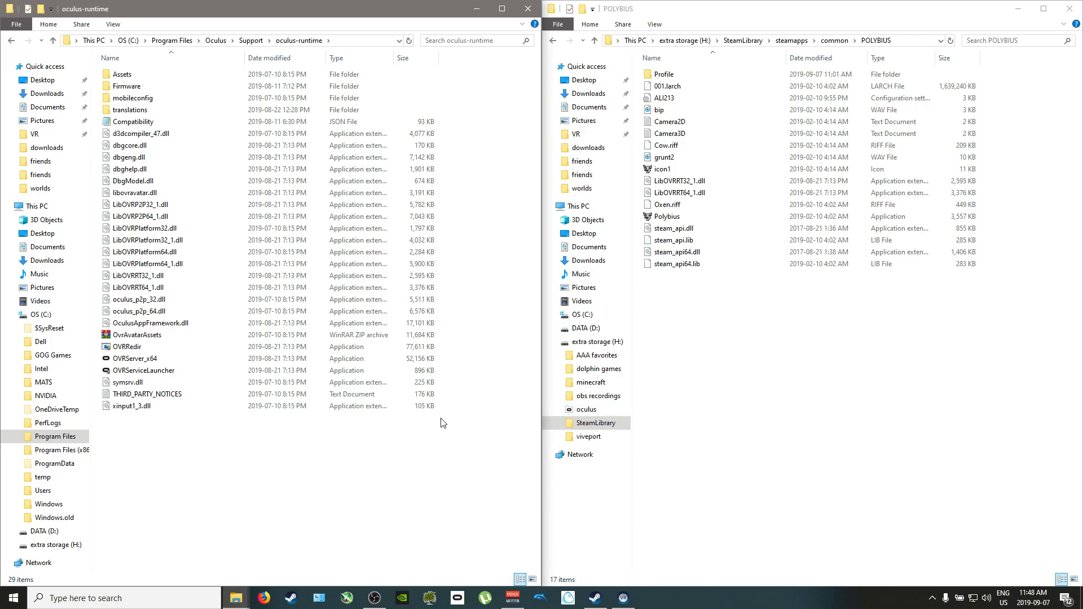
Select LibOVRRT32_1.dll and LibOVRRT64_1.dll in the oculus-runtime folder
left_click(131, 406)
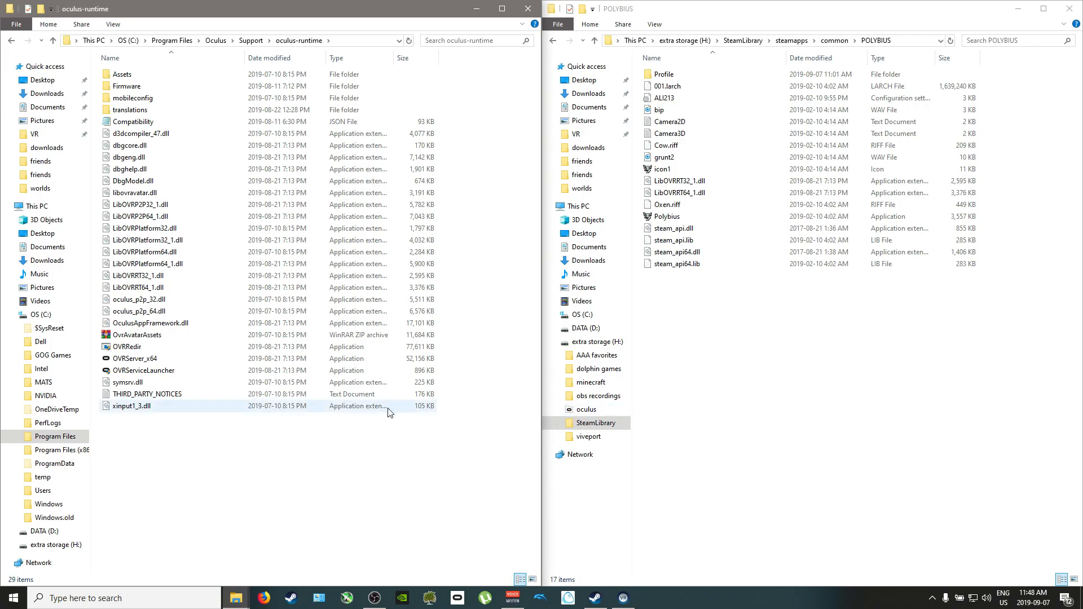
left_click(140, 287)
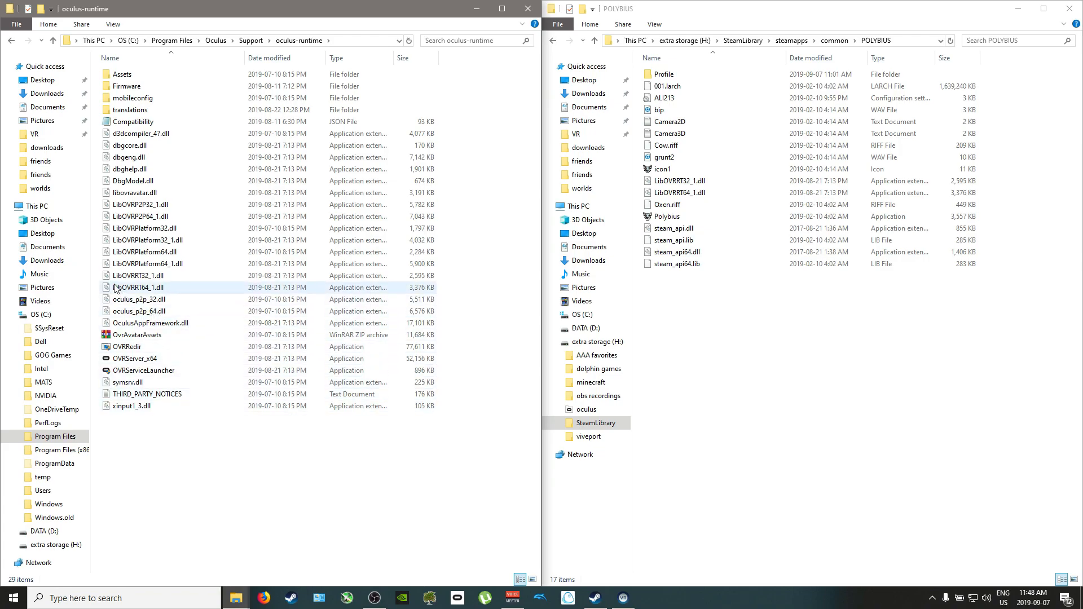
left_click(140, 276)
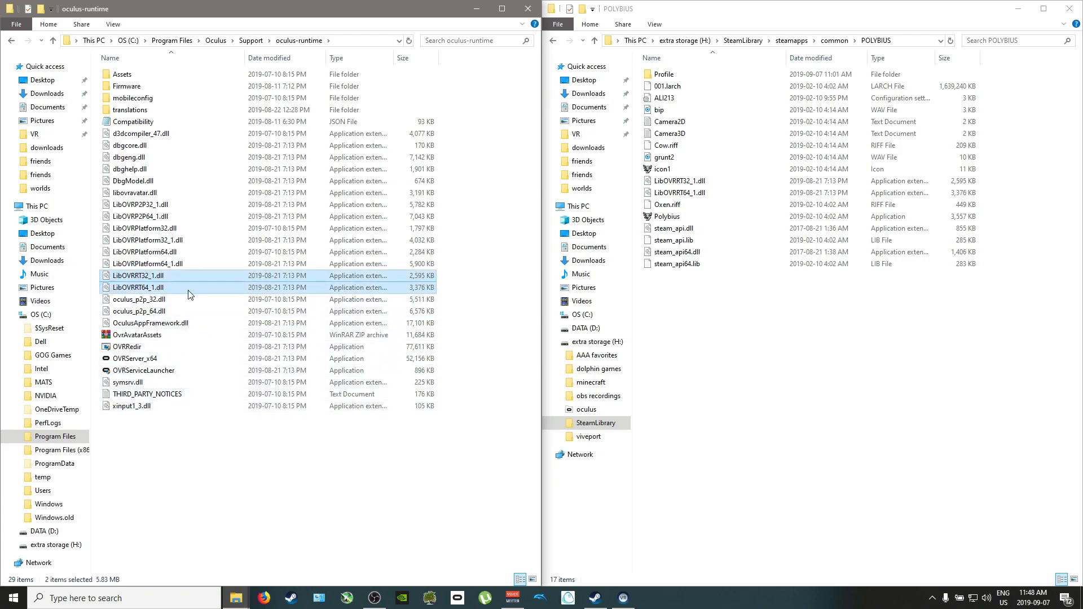
mouse_move(145, 293)
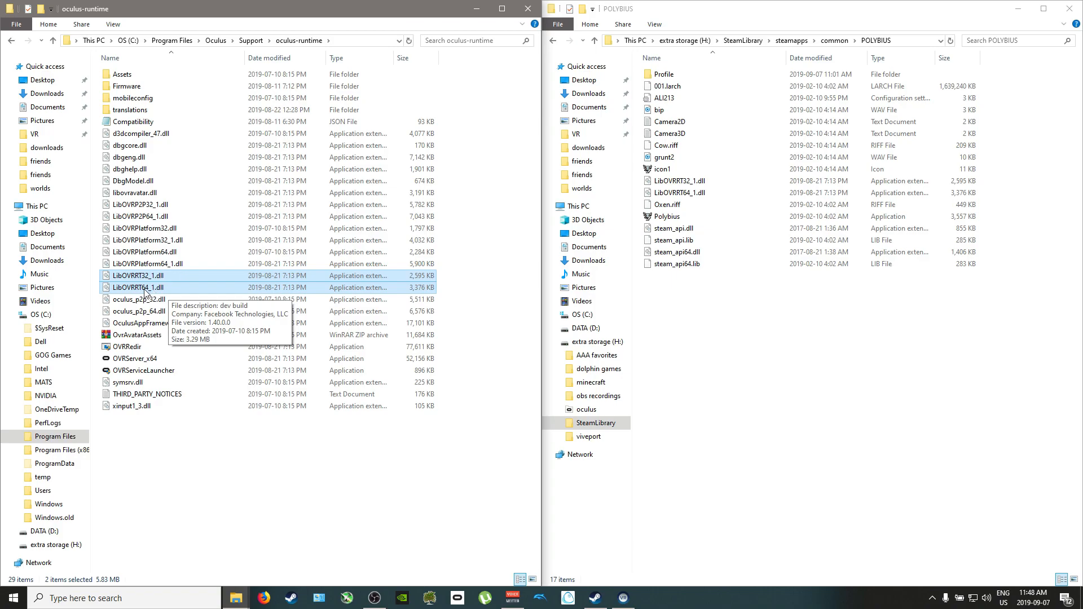
mouse_move(150, 295)
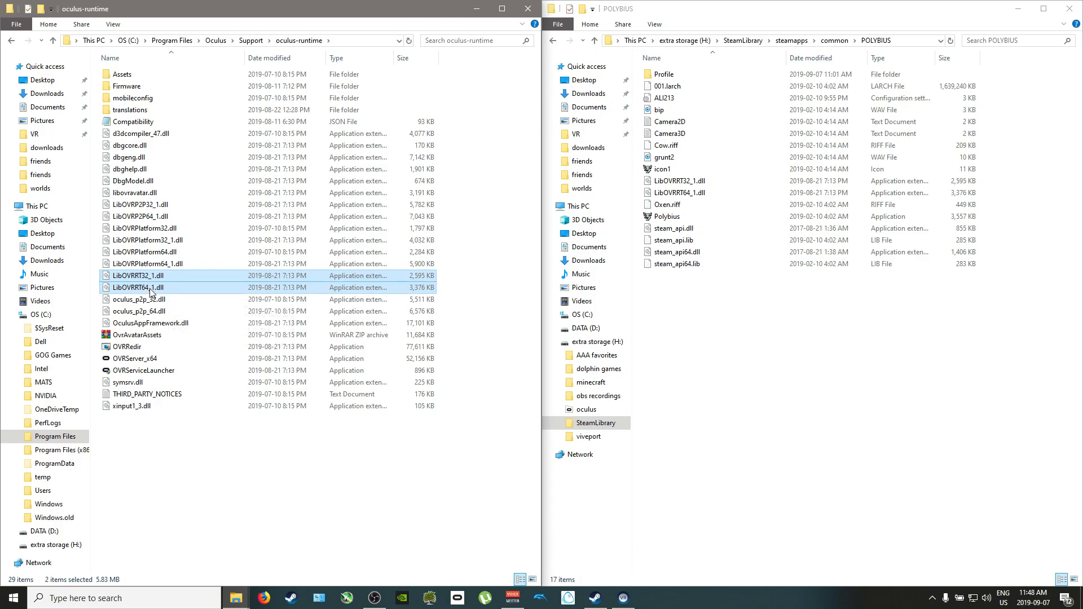
mouse_move(145, 288)
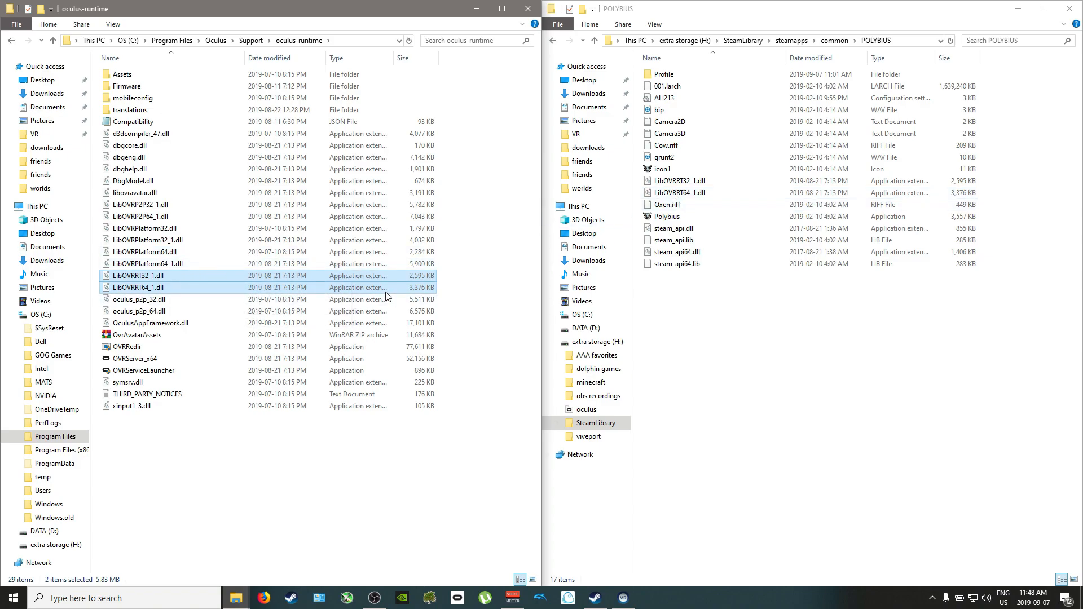
mouse_move(399, 299)
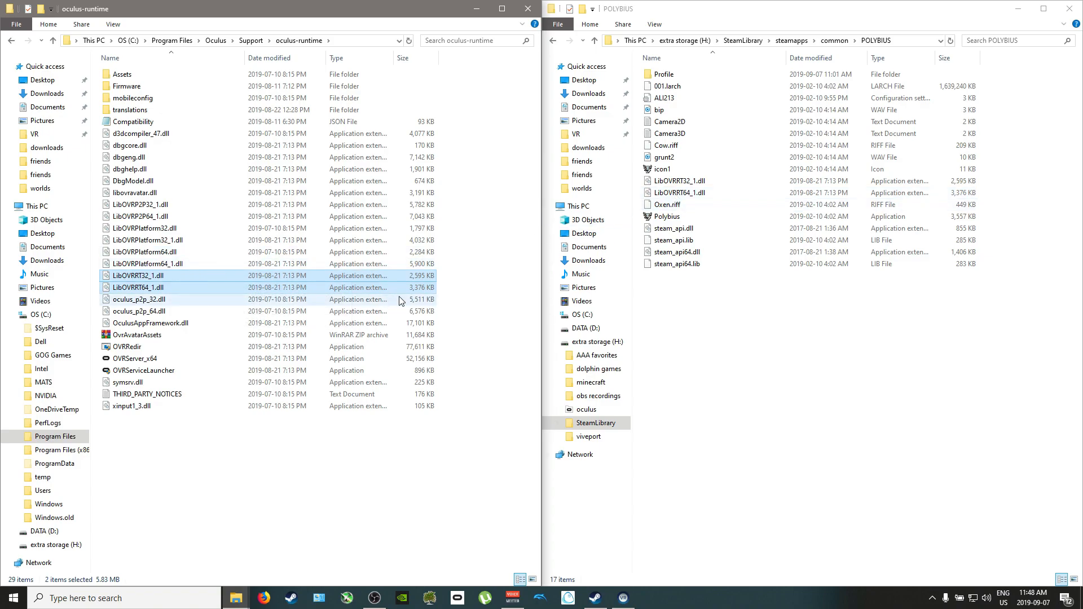
mouse_move(532, 150)
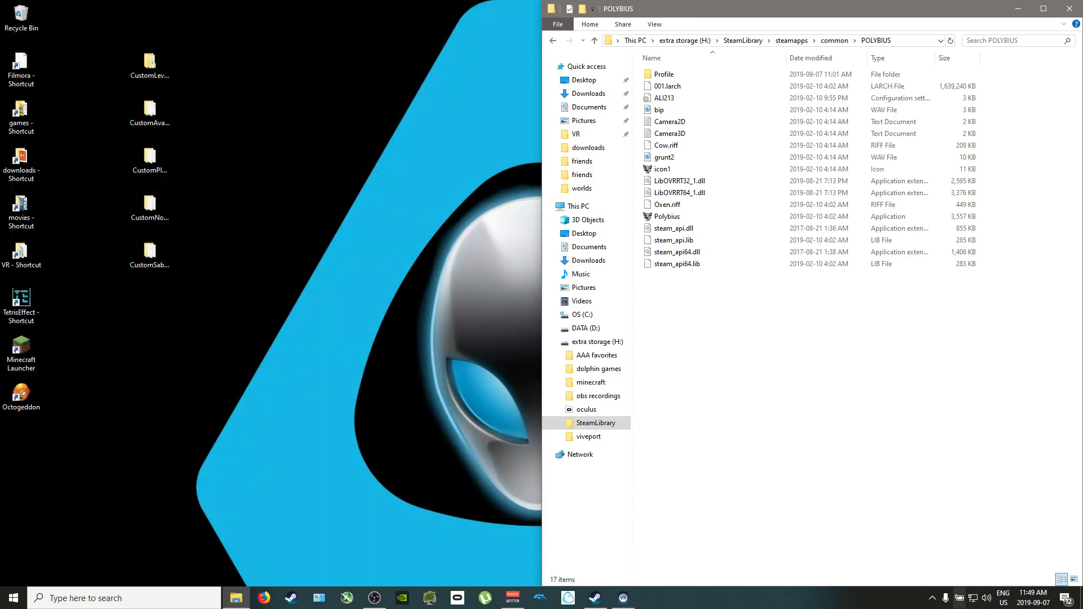
Show the hidden tray icons and bring up the Revive Dashboard's context menu
left_click(932, 597)
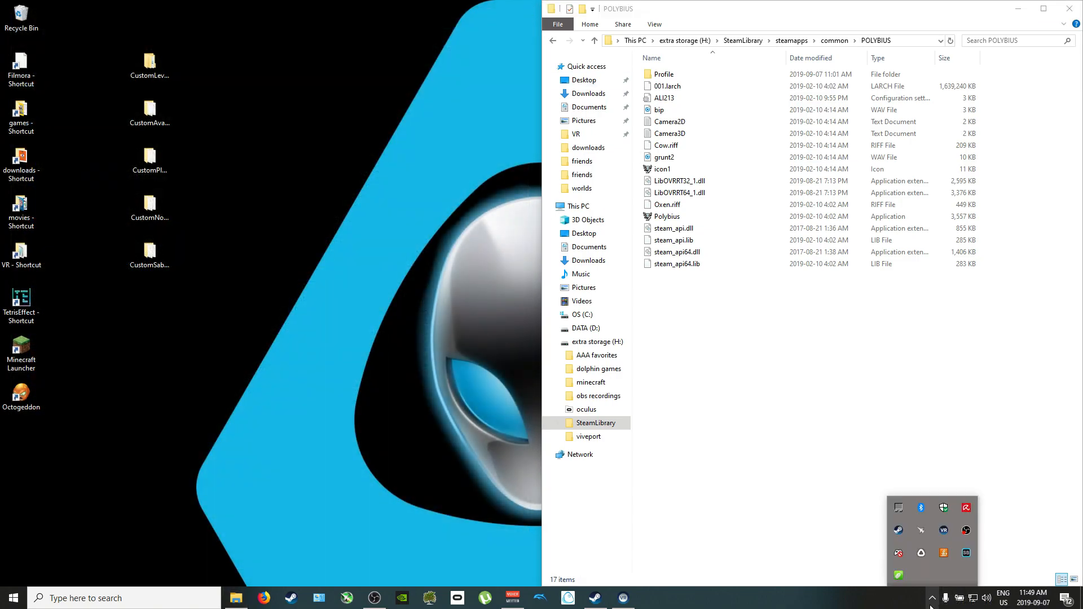
mouse_move(920, 553)
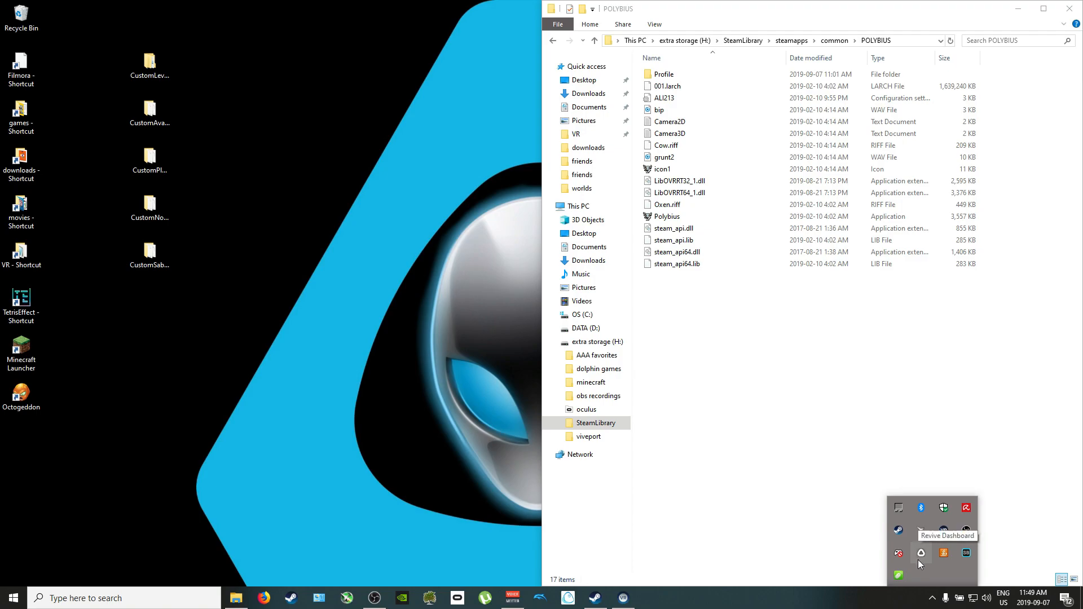
right_click(899, 553)
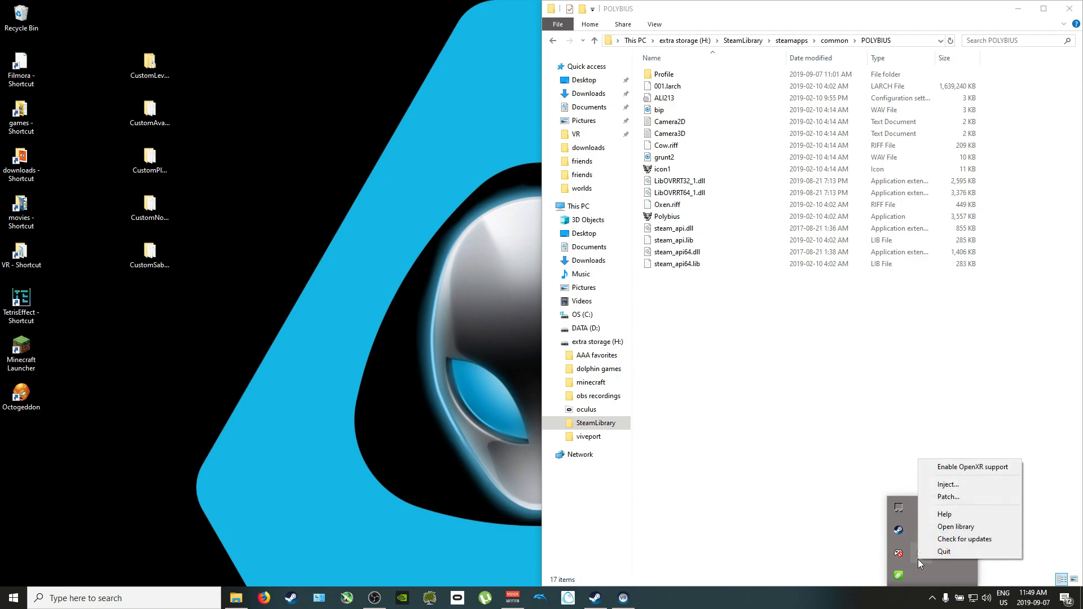
mouse_move(918, 587)
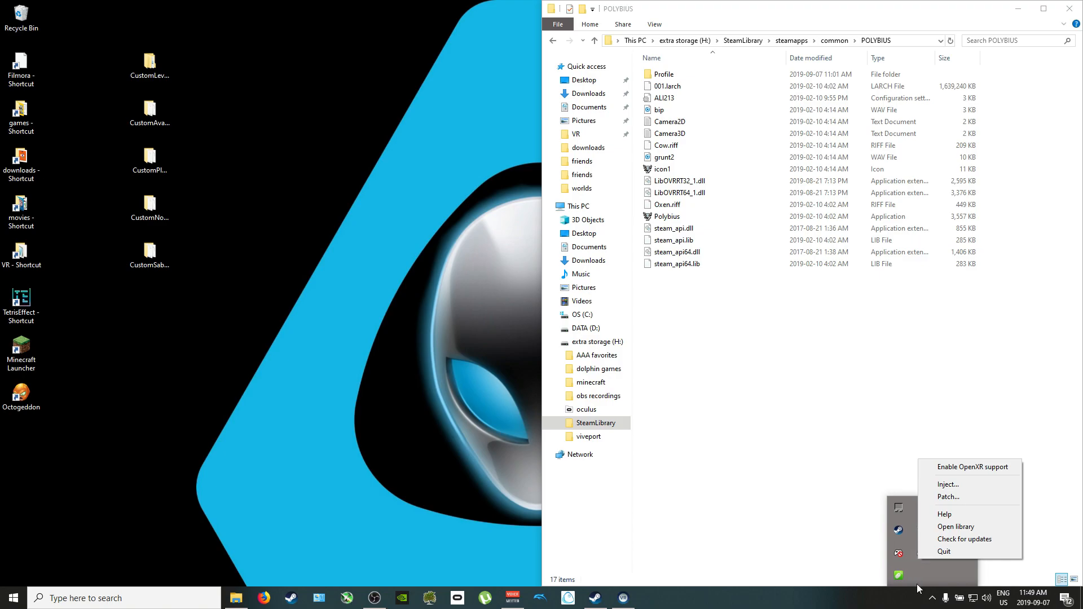
mouse_move(908, 599)
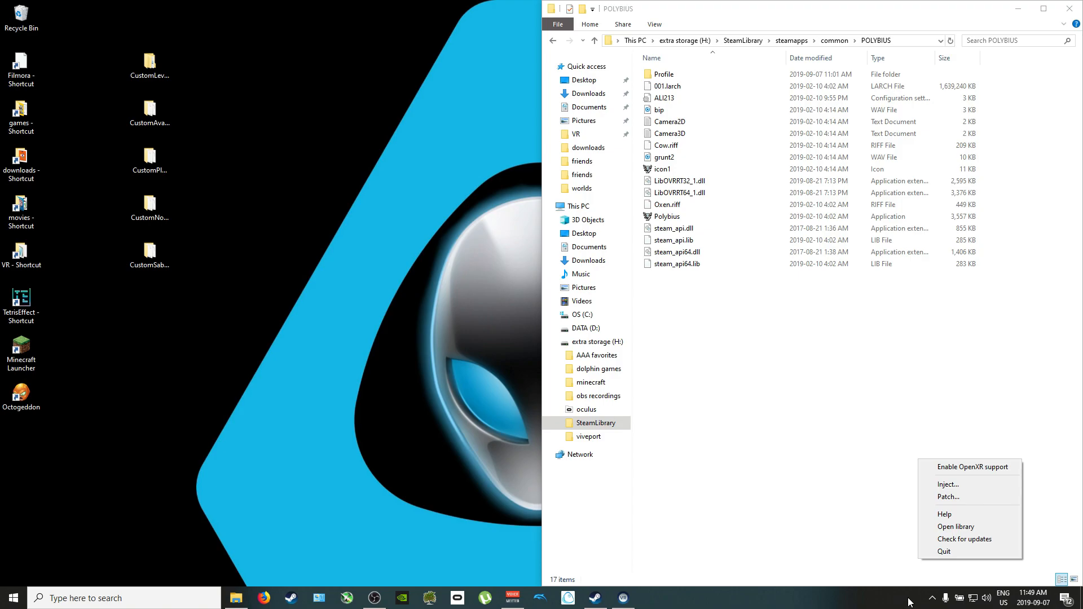
mouse_move(933, 599)
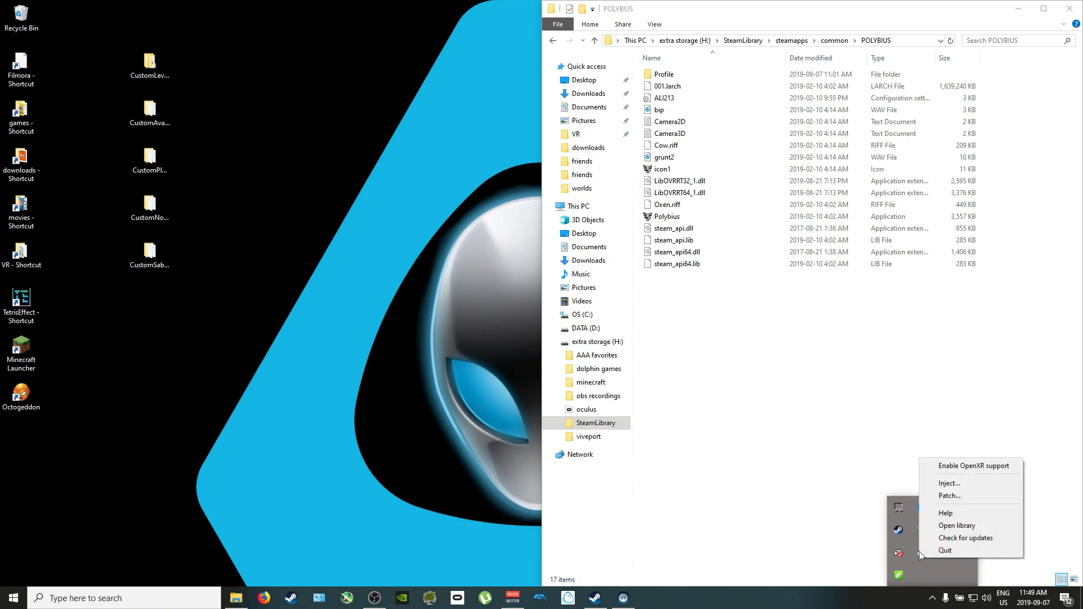
Choose Inject and browse Revive's picker to H:\SteamLibrary\steamapps\common\POLYBIUS
left_click(948, 482)
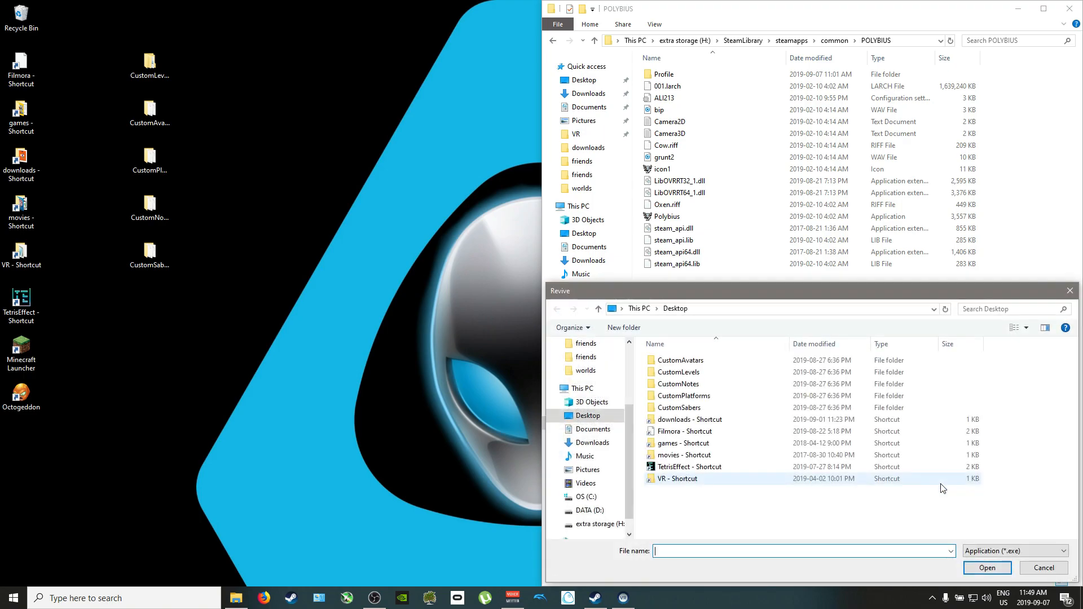
left_click(596, 523)
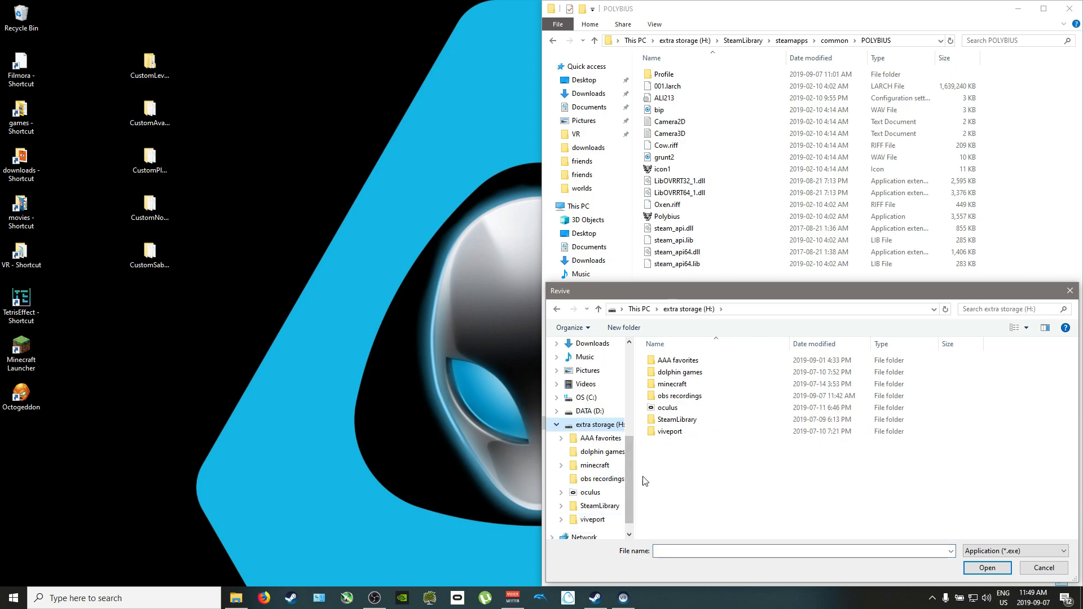
double_click(676, 419)
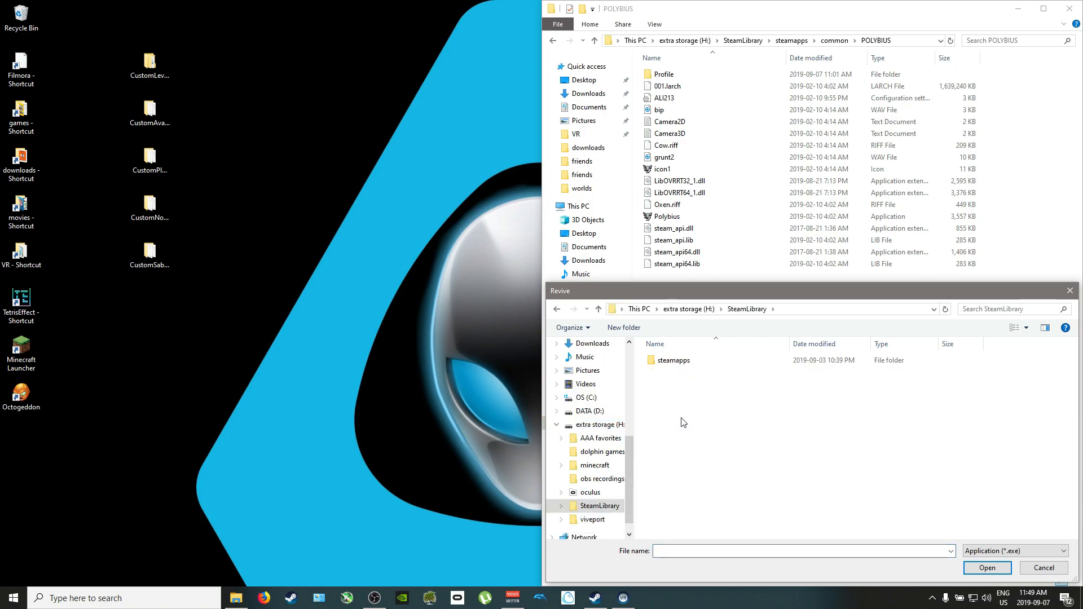
double_click(671, 360)
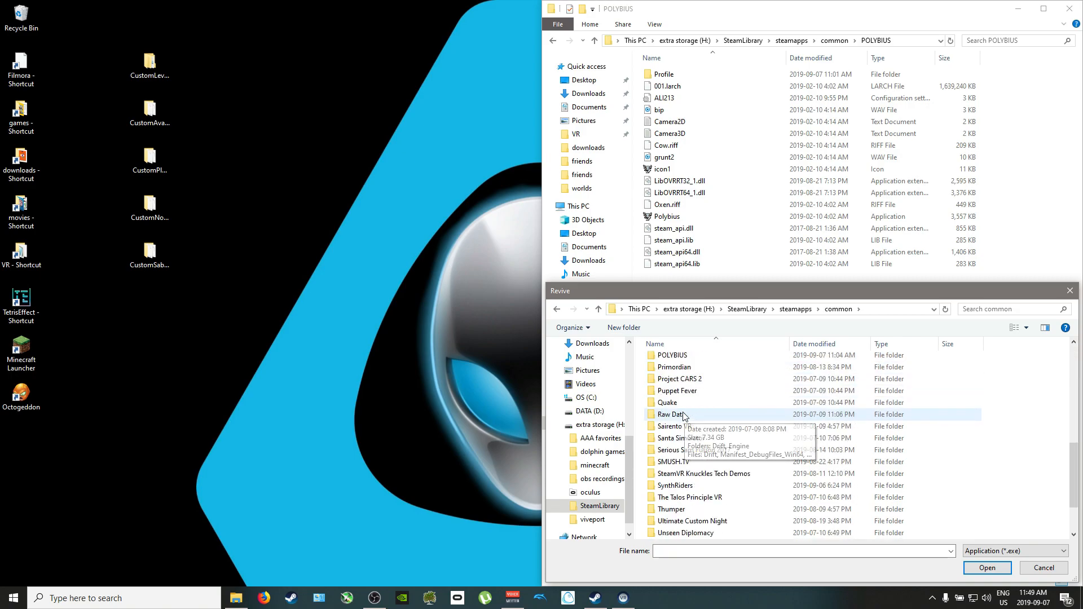
left_click(672, 356)
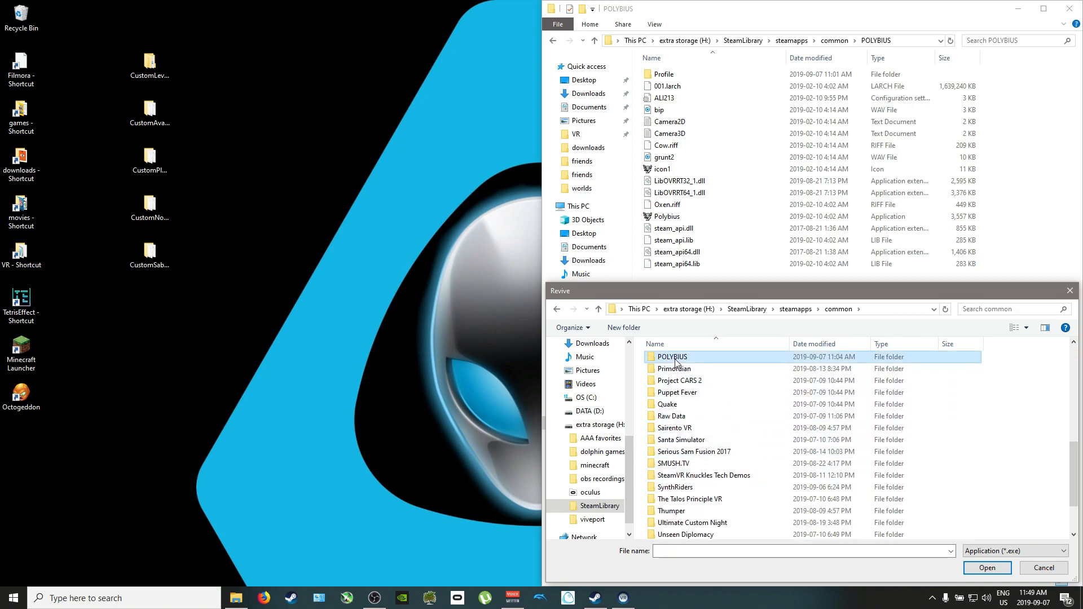
double_click(673, 357)
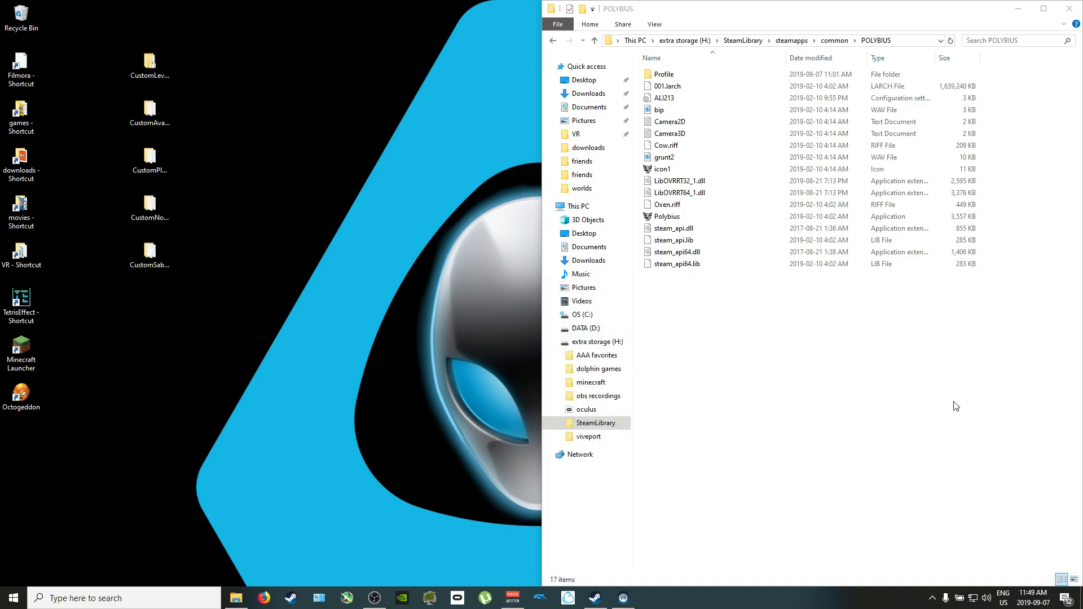
mouse_move(950, 470)
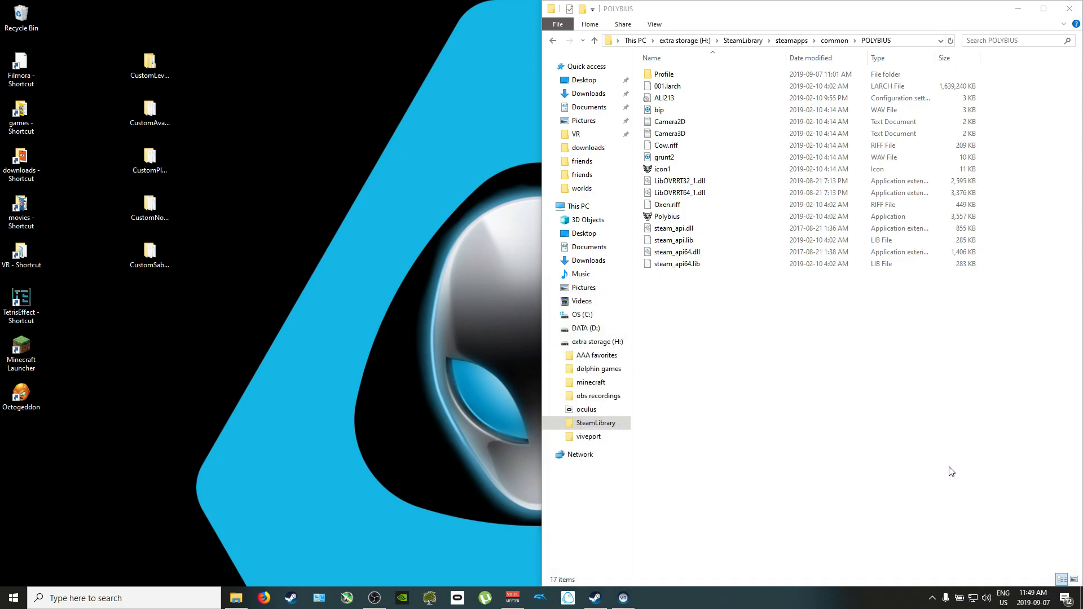
mouse_move(702, 510)
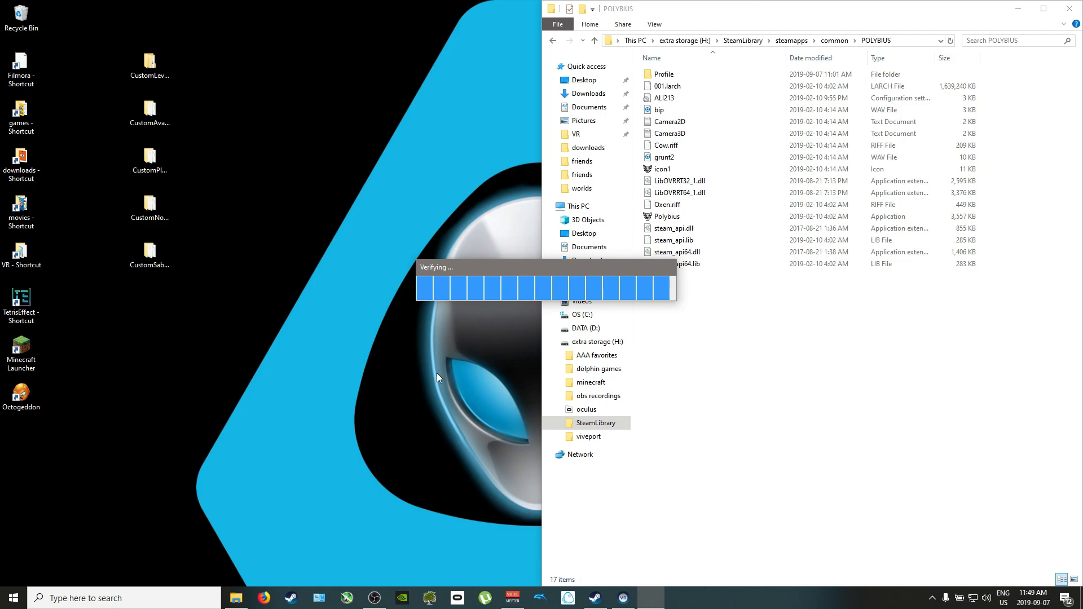
mouse_move(430, 403)
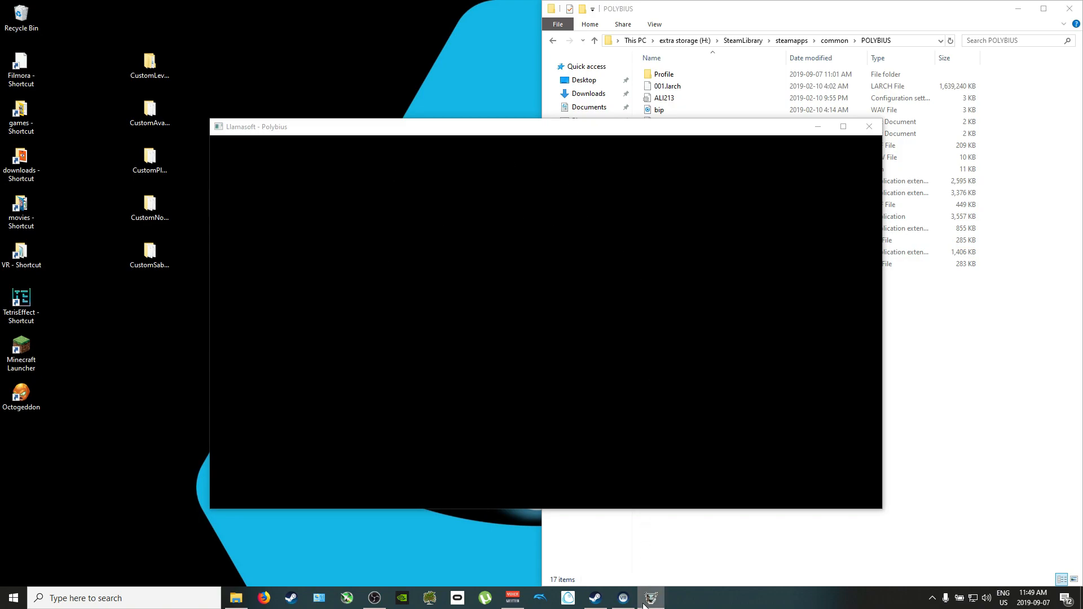
Choose Display VR View from the SteamVR status window's menu
left_click(622, 597)
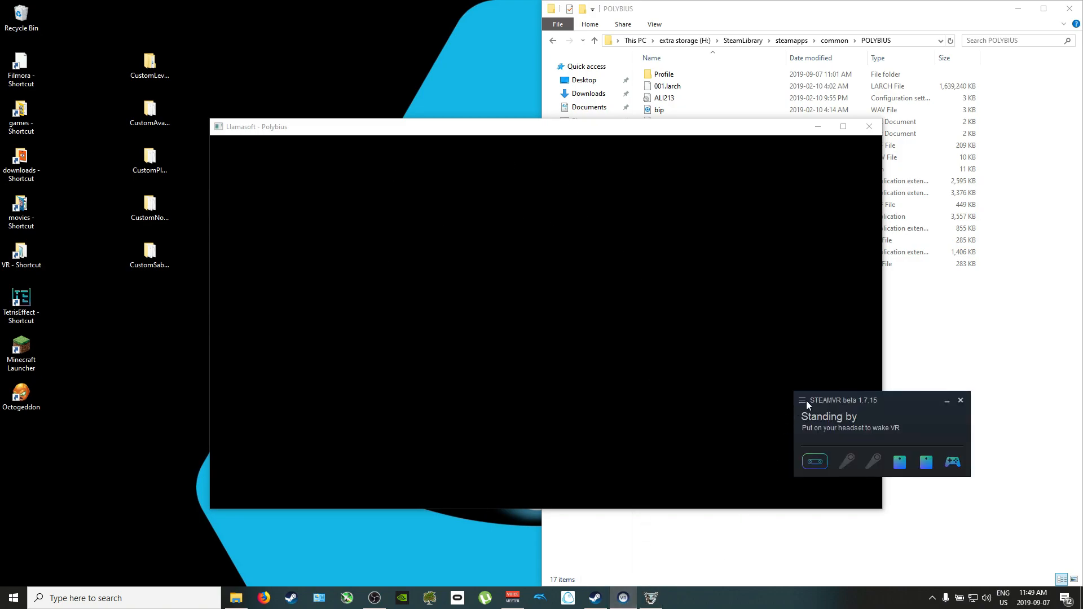
left_click(800, 400)
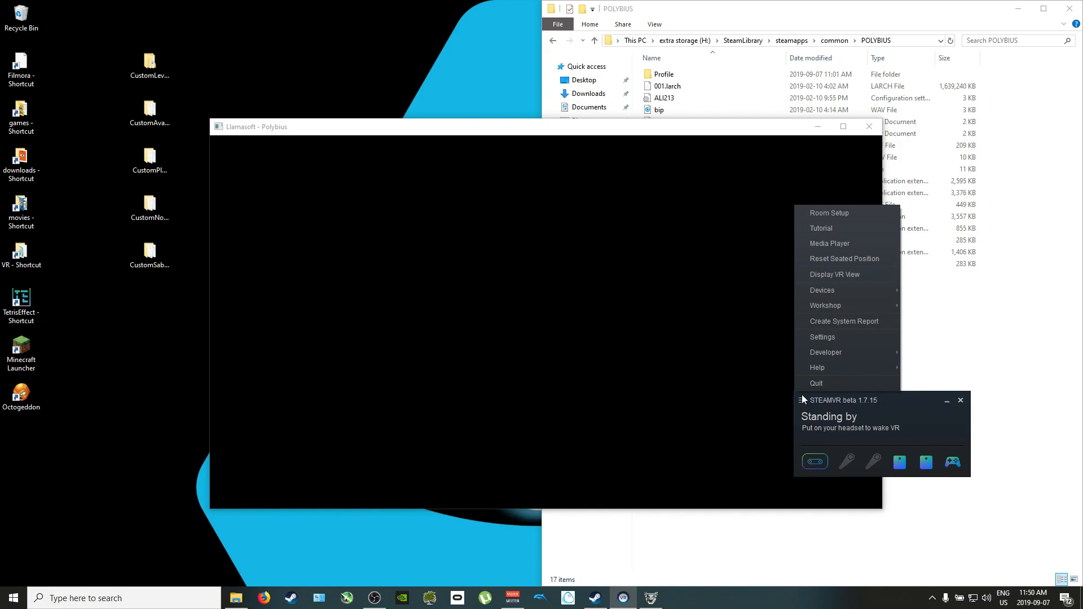
left_click(834, 274)
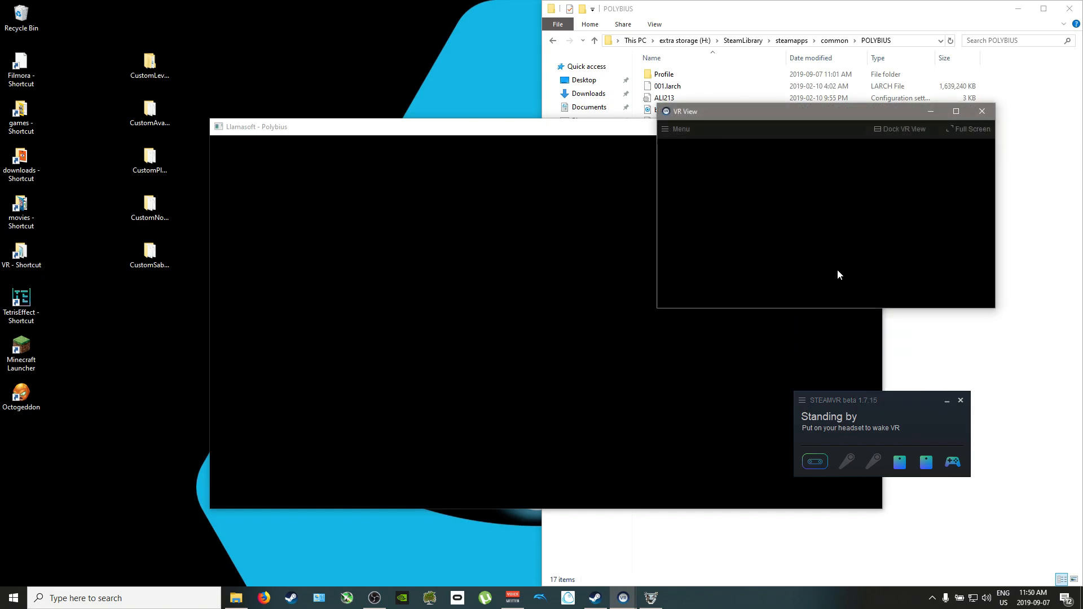